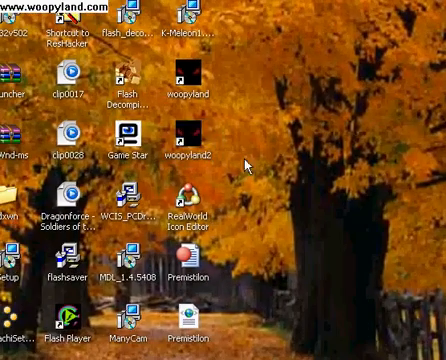
{"action": "mouse_move", "coordinate": [272, 156]}
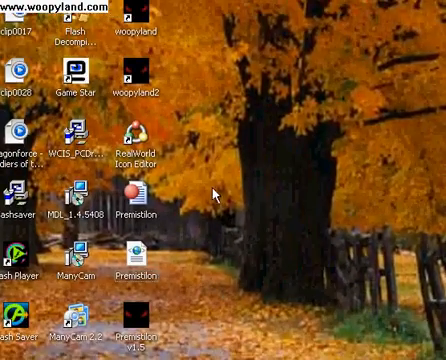
Launch Mozilla Firefox from the desktop shortcut
{"action": "scroll", "scroll_direction": "down", "scroll_amount": 3}
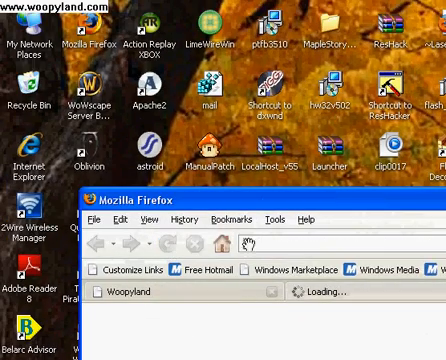
Go to the Woopyland graphics page listing the icon maker and online favicon creator
{"action": "type", "text": "mi"}
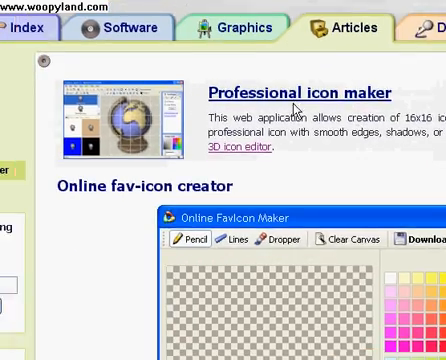
{"action": "scroll", "scroll_direction": "down", "scroll_amount": 3}
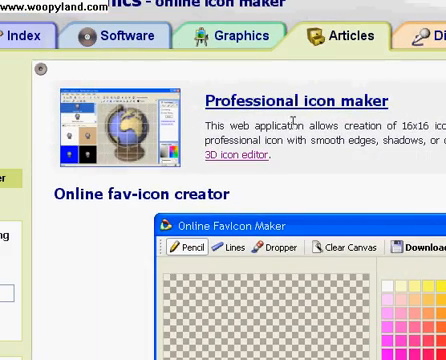
{"action": "scroll", "scroll_direction": "down", "scroll_amount": 3}
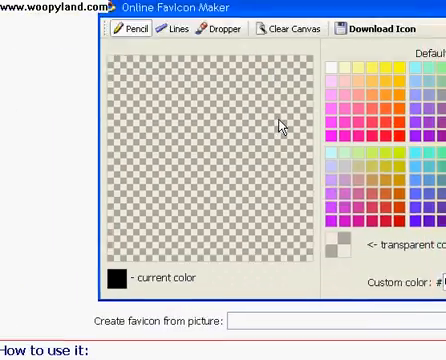
{"action": "scroll", "scroll_direction": "down", "scroll_amount": 3}
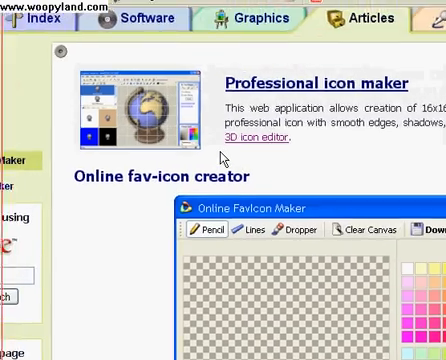
{"action": "scroll", "scroll_direction": "down", "scroll_amount": 3}
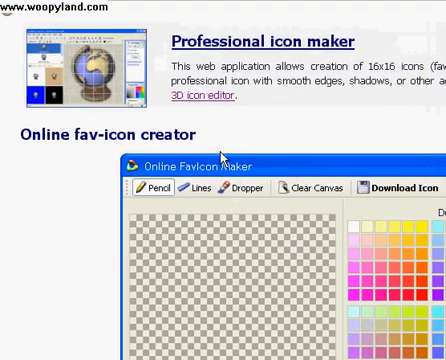
{"action": "scroll", "scroll_direction": "down", "scroll_amount": 3}
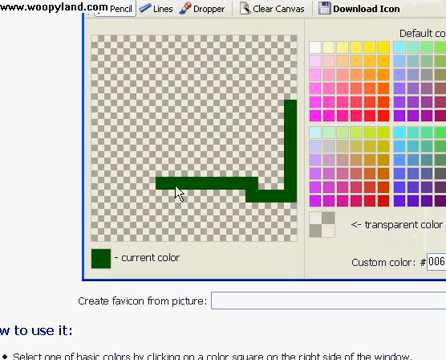
{"action": "mouse_move", "coordinate": [308, 224]}
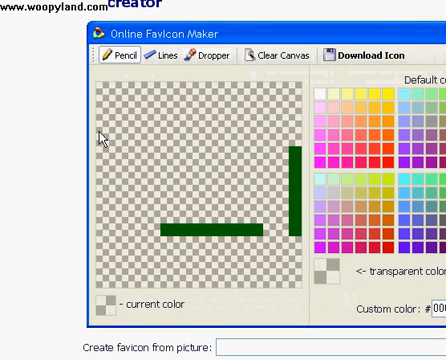
{"action": "mouse_move", "coordinate": [350, 252]}
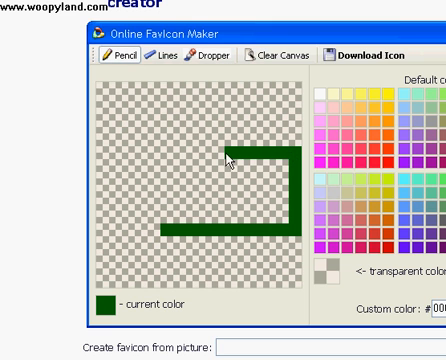
Fill the remaining dark green pixels to complete the arrow body, diagonal edge and head
{"action": "left_click", "coordinate": [240, 138]}
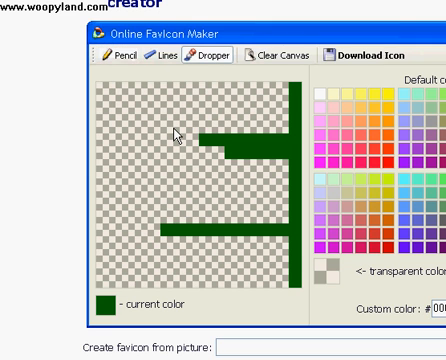
{"action": "mouse_move", "coordinate": [156, 56]}
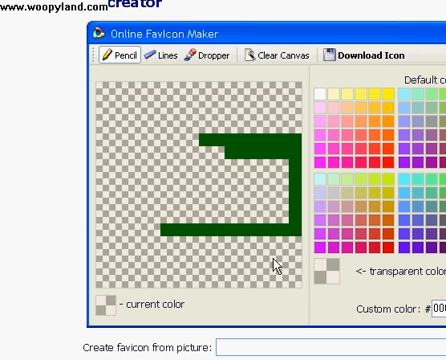
{"action": "mouse_move", "coordinate": [236, 124]}
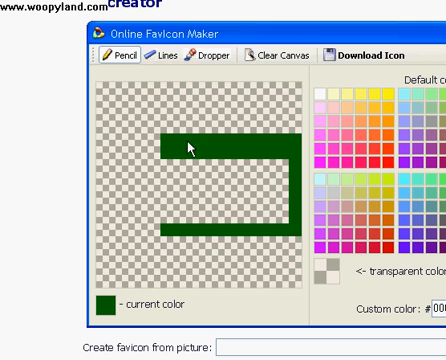
{"action": "left_click", "coordinate": [250, 218]}
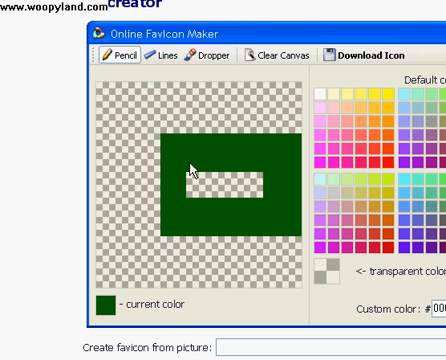
{"action": "left_click", "coordinate": [200, 180]}
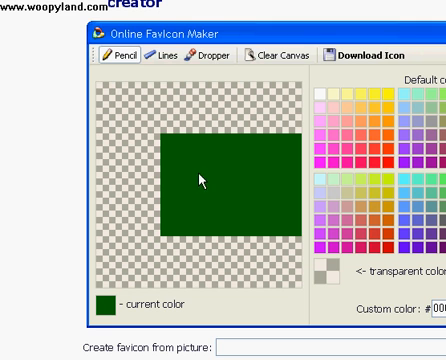
{"action": "mouse_move", "coordinate": [116, 196]}
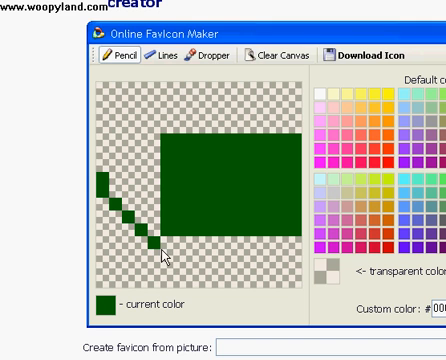
{"action": "left_click", "coordinate": [164, 244]}
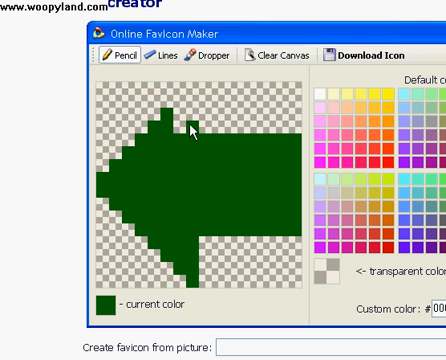
{"action": "left_click", "coordinate": [182, 112]}
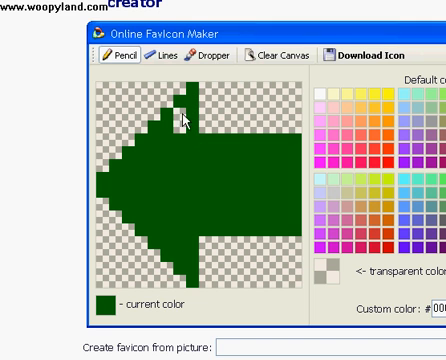
{"action": "left_click", "coordinate": [172, 118]}
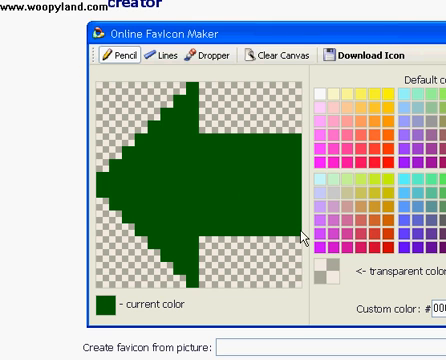
{"action": "mouse_move", "coordinate": [252, 72]}
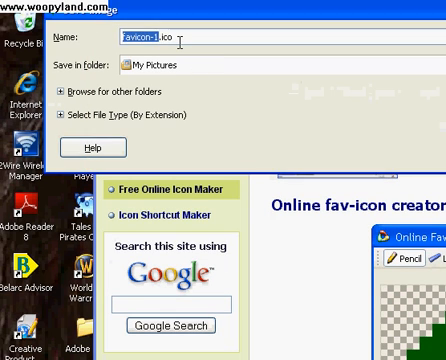
Save the finished arrow as 'bad.ico' in the My Pictures folder
{"action": "type", "text": "bad.ico"}
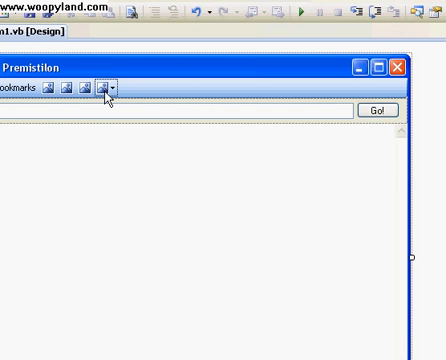
{"action": "mouse_move", "coordinate": [178, 88]}
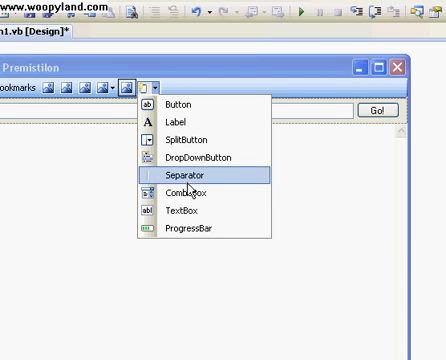
Add a new ToolStripButton to the browser form's toolbar
{"action": "left_click", "coordinate": [174, 184]}
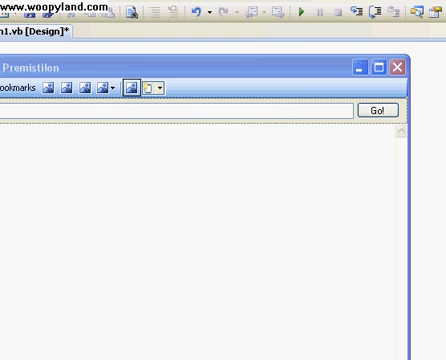
{"action": "mouse_move", "coordinate": [338, 304]}
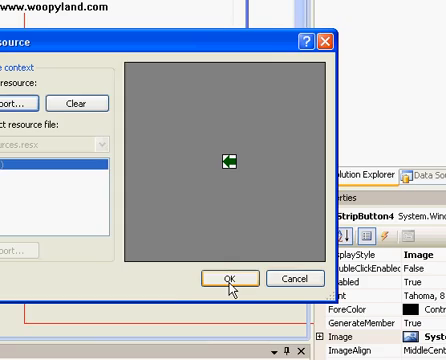
Assign the green arrow icon resource as the new toolbar button's image
{"action": "left_click", "coordinate": [240, 278]}
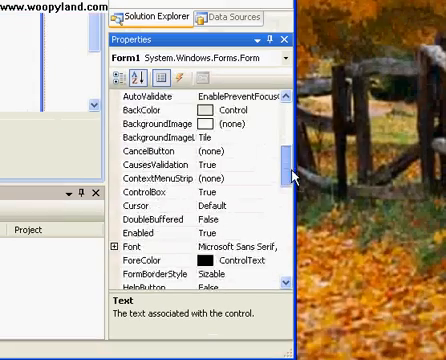
Scroll through ToolStripButton3's list in the Properties window
{"action": "scroll", "scroll_direction": "down", "scroll_amount": 3}
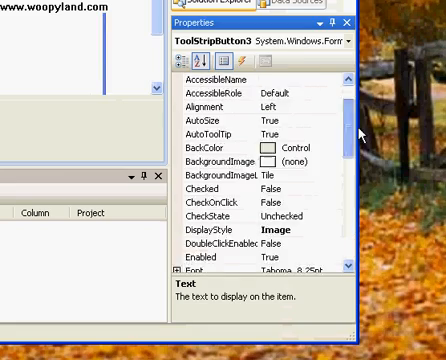
{"action": "scroll", "scroll_direction": "down", "scroll_amount": 3}
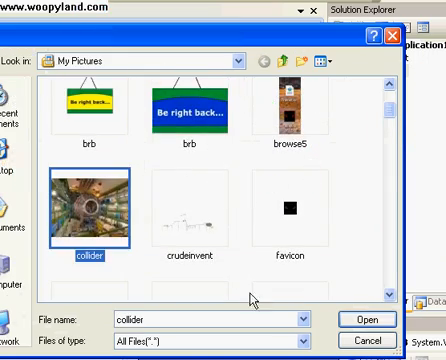
Import the blue cartoon character picture from My Pictures and select it as the button resource
{"action": "left_click", "coordinate": [366, 320]}
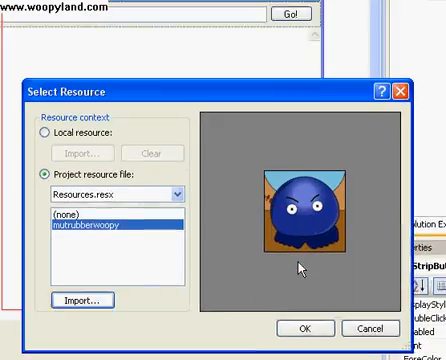
{"action": "left_click", "coordinate": [302, 328]}
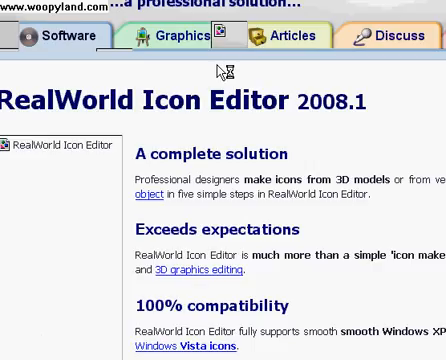
Scroll the RealWorld Icon Editor page down to the license section's download installation package link
{"action": "scroll", "scroll_direction": "down", "scroll_amount": 3}
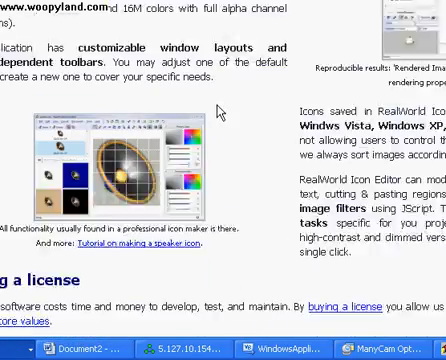
{"action": "scroll", "scroll_direction": "down", "scroll_amount": 3}
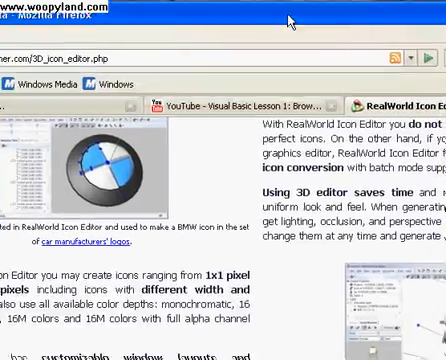
{"action": "scroll", "scroll_direction": "down", "scroll_amount": 3}
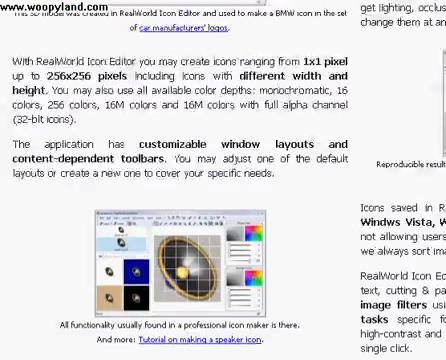
{"action": "scroll", "scroll_direction": "down", "scroll_amount": 3}
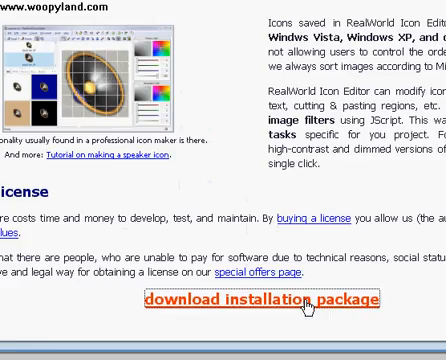